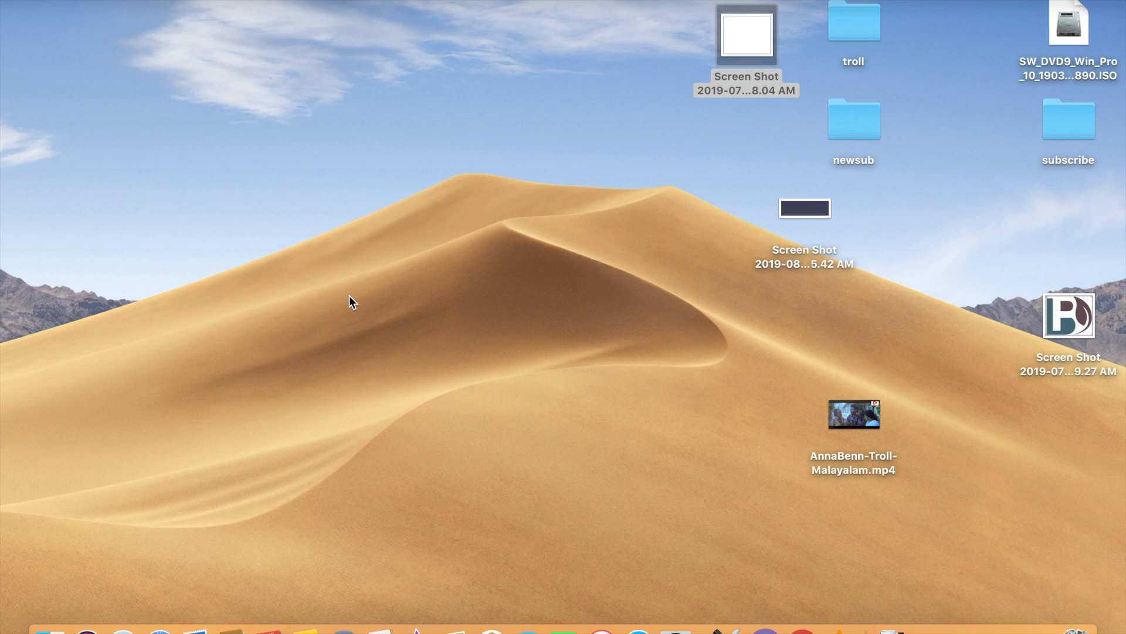
pyautogui.moveTo(120, 474)
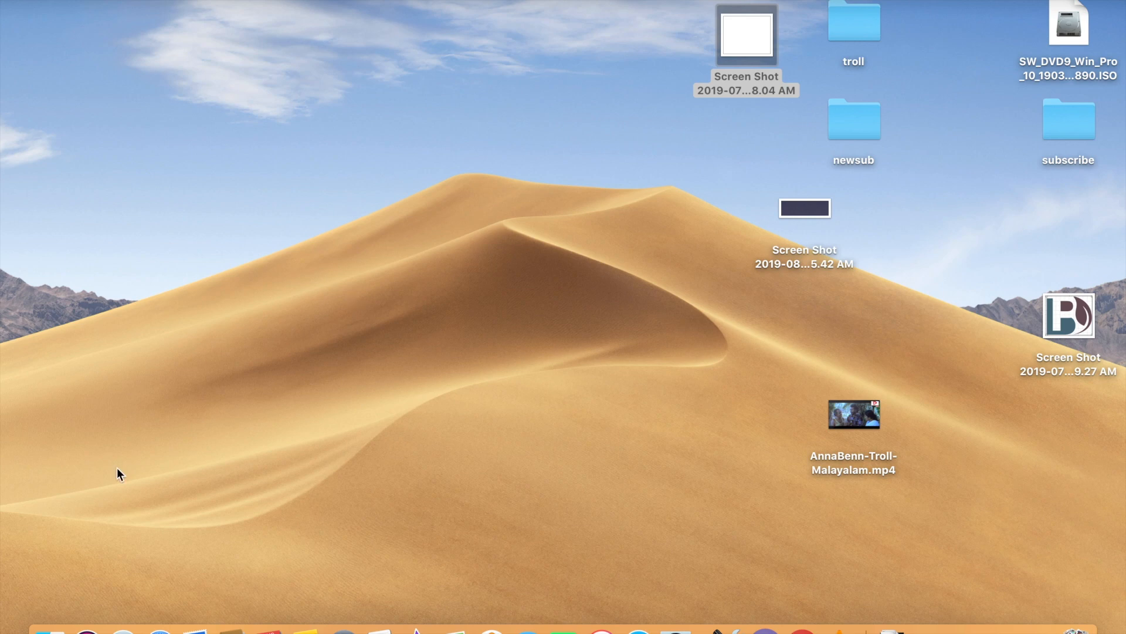
pyautogui.moveTo(379, 622)
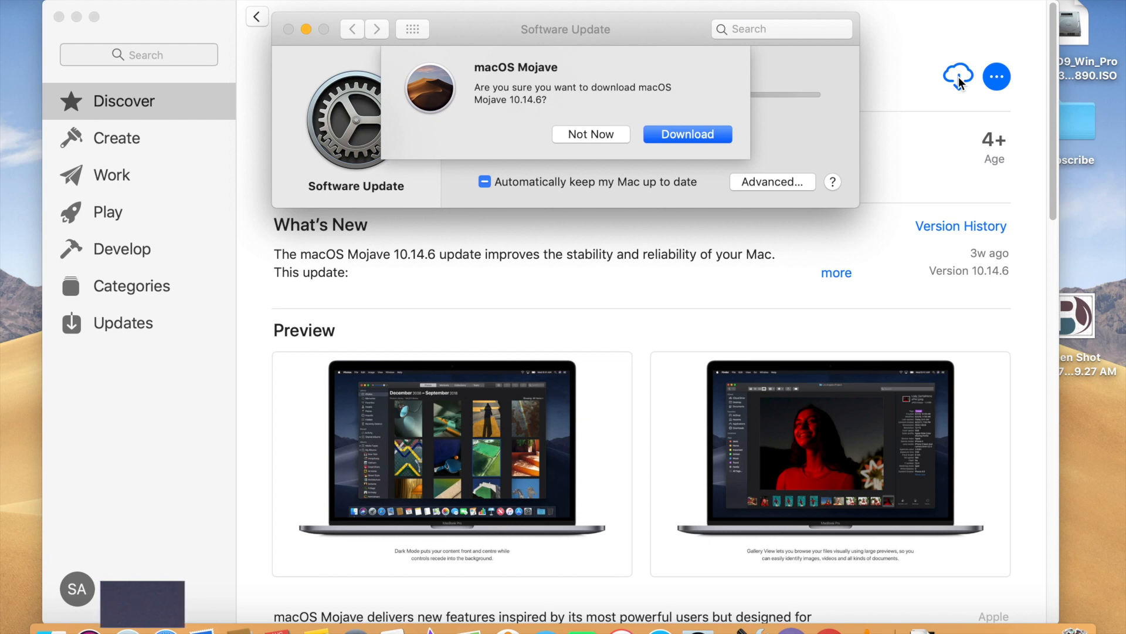
# Step: Confirm the macOS Mojave 10.14.6 download so the installer opens when finished
pyautogui.click(686, 134)
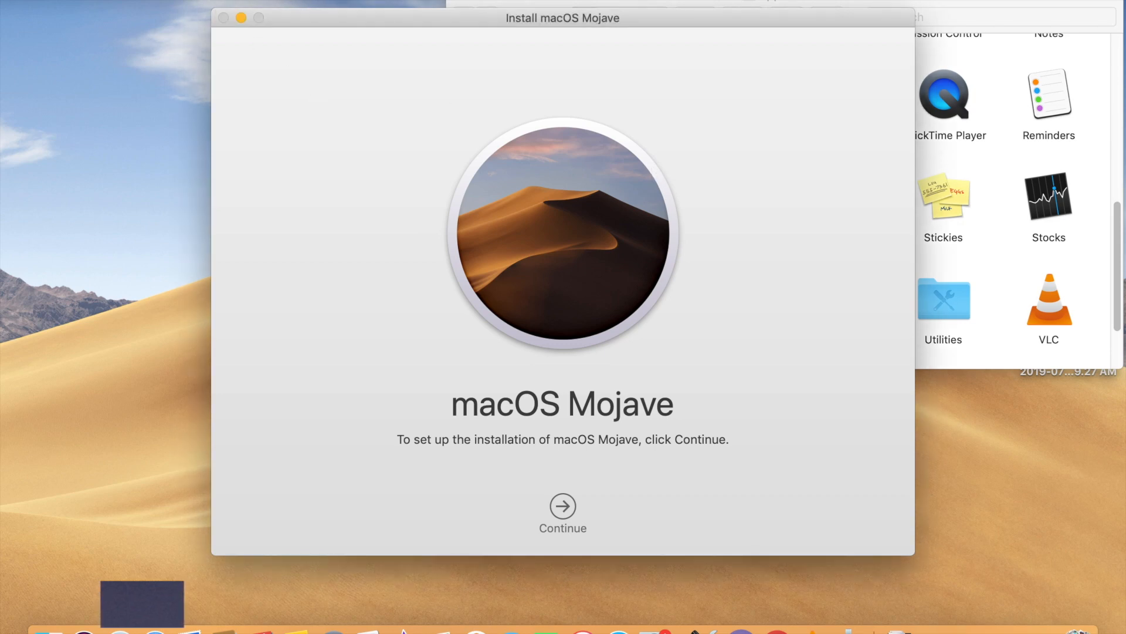
pyautogui.moveTo(126, 138)
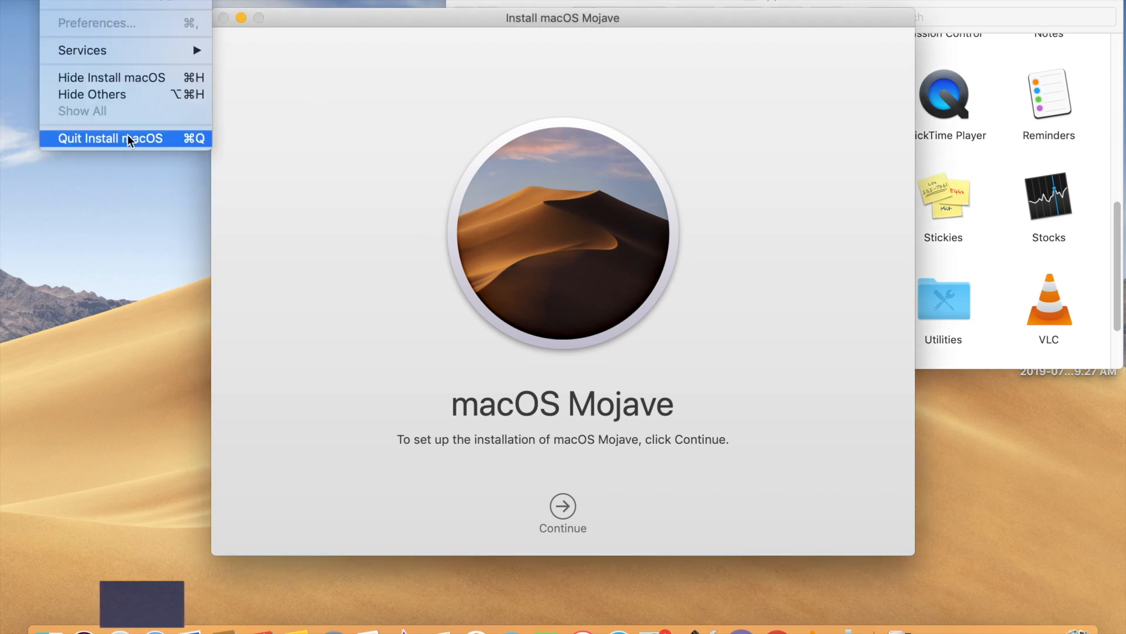
# Step: Quit the Mojave installer without starting an installation
pyautogui.click(109, 138)
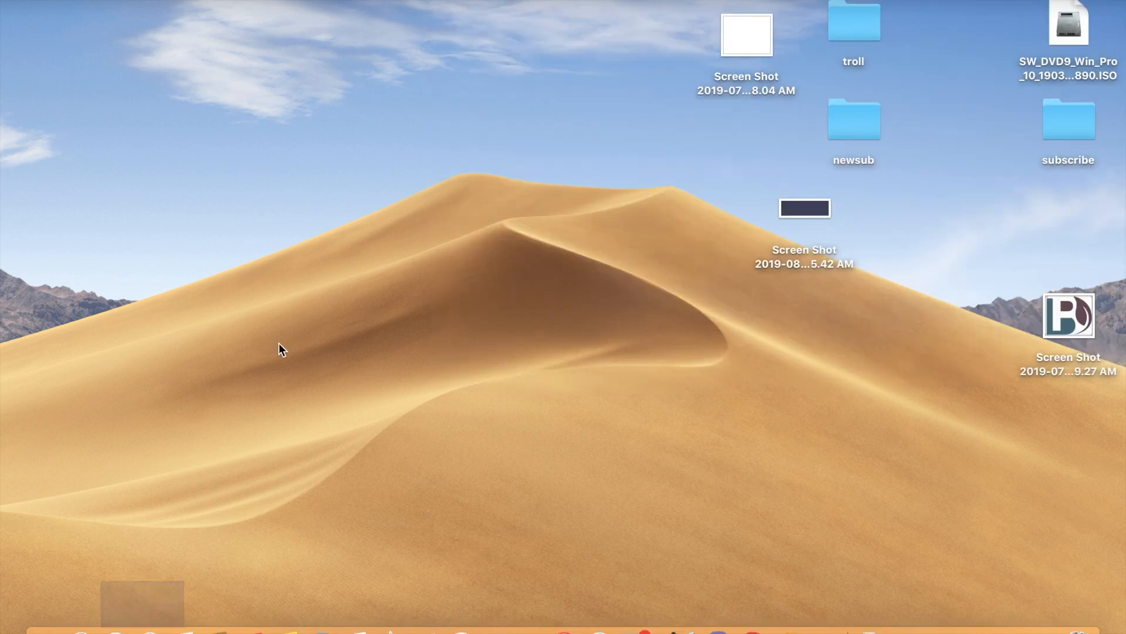
pyautogui.moveTo(226, 12)
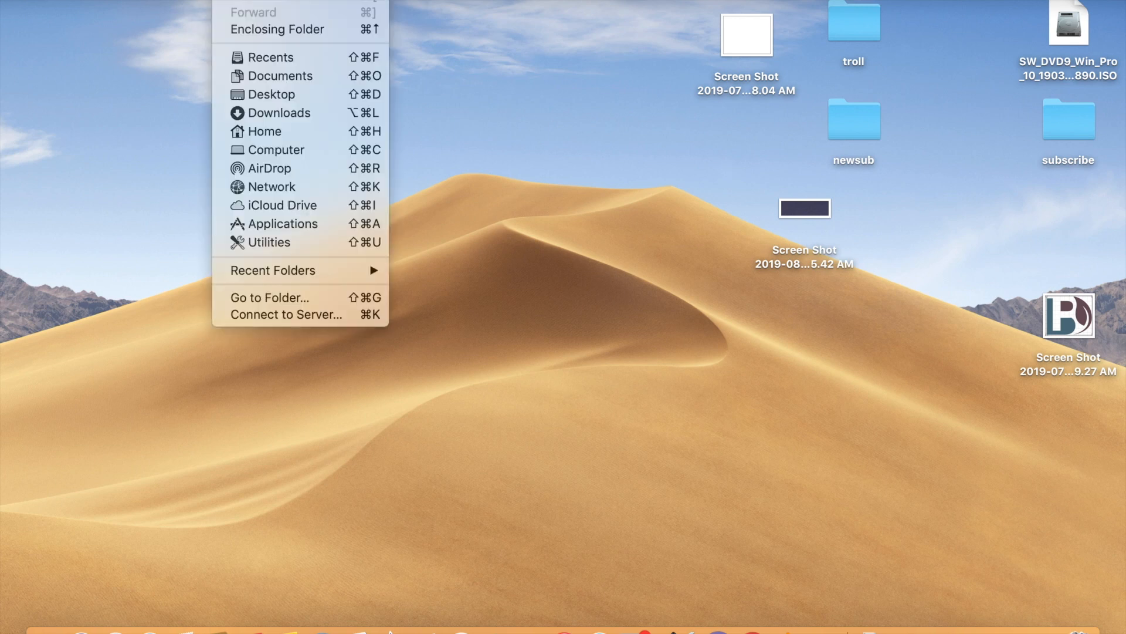
# Step: Launch Terminal from the Utilities folder in Finder
pyautogui.click(286, 250)
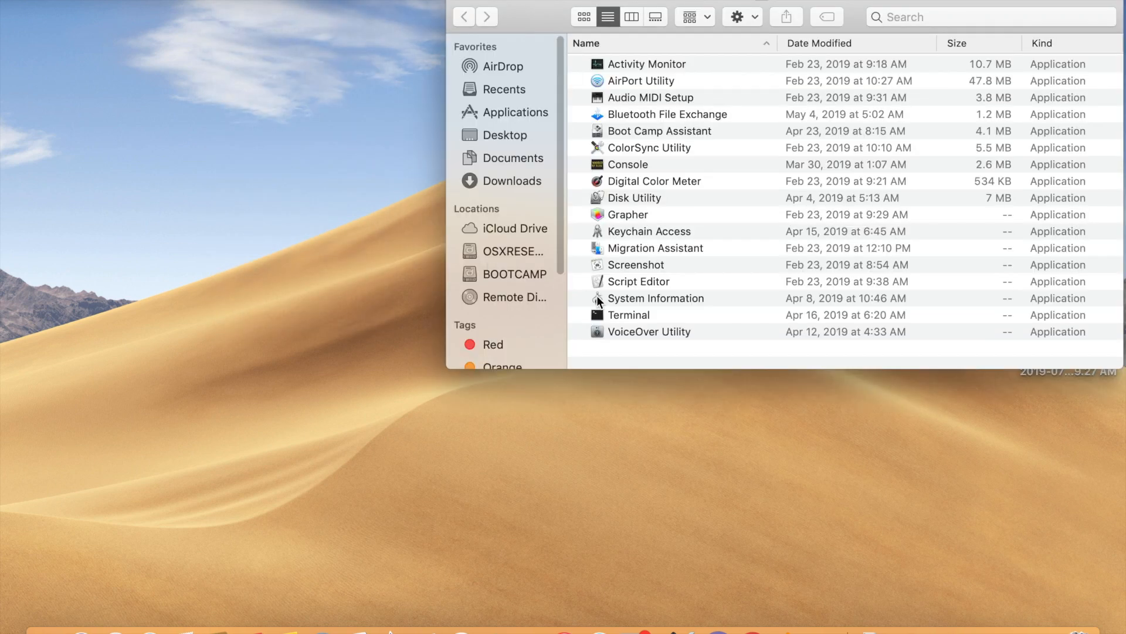
pyautogui.doubleClick(628, 315)
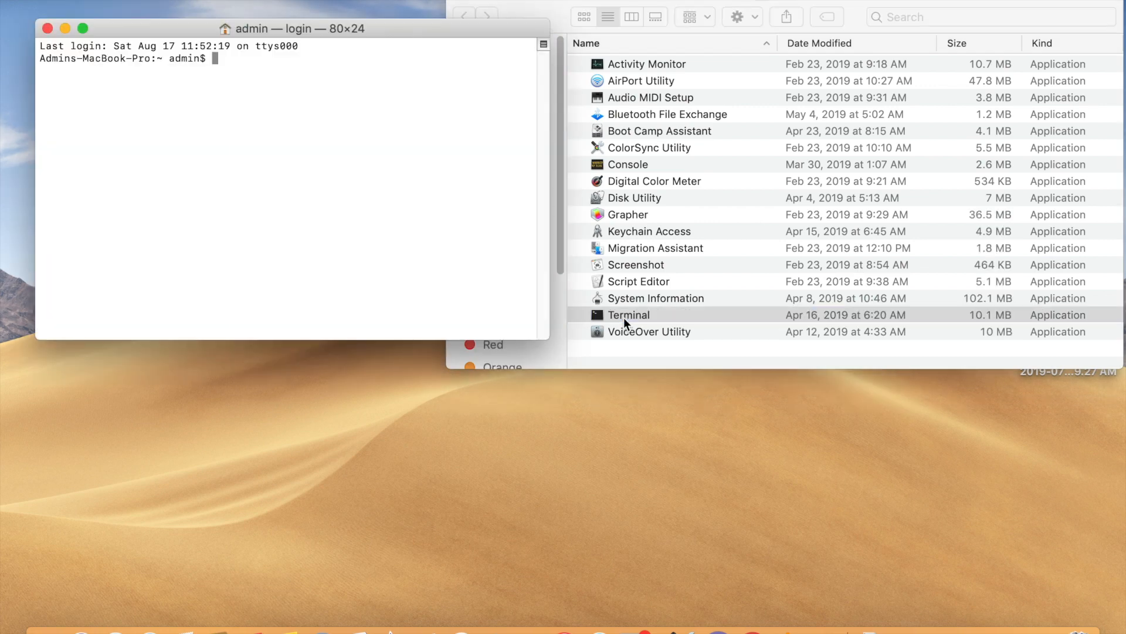
pyautogui.click(629, 315)
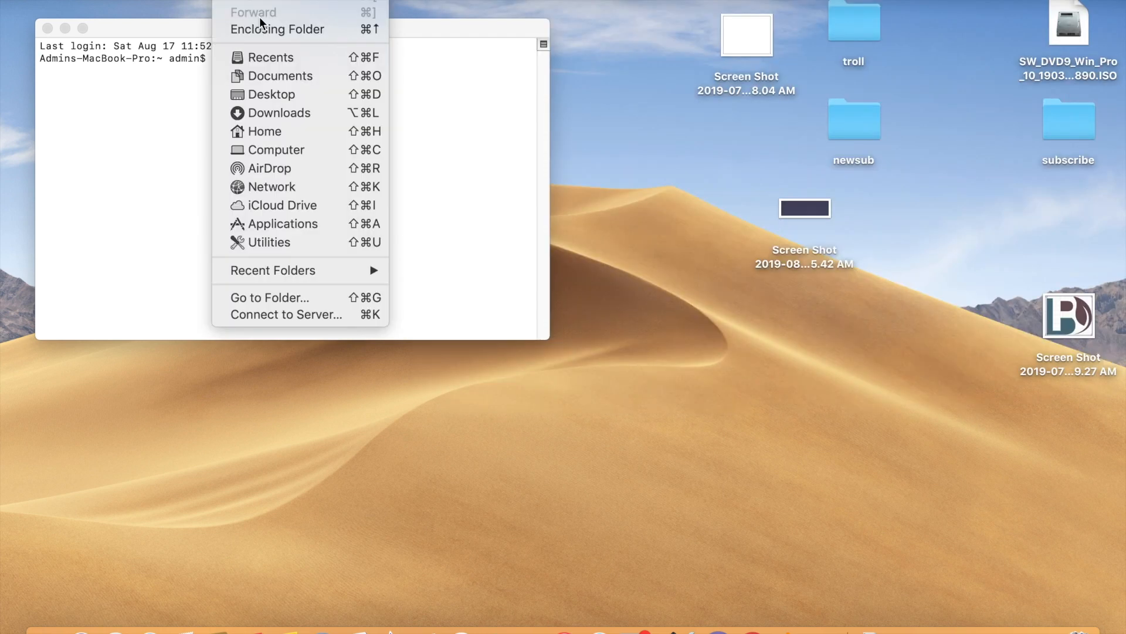
# Step: Show the Applications folder and begin the Terminal command with sudo
pyautogui.click(283, 223)
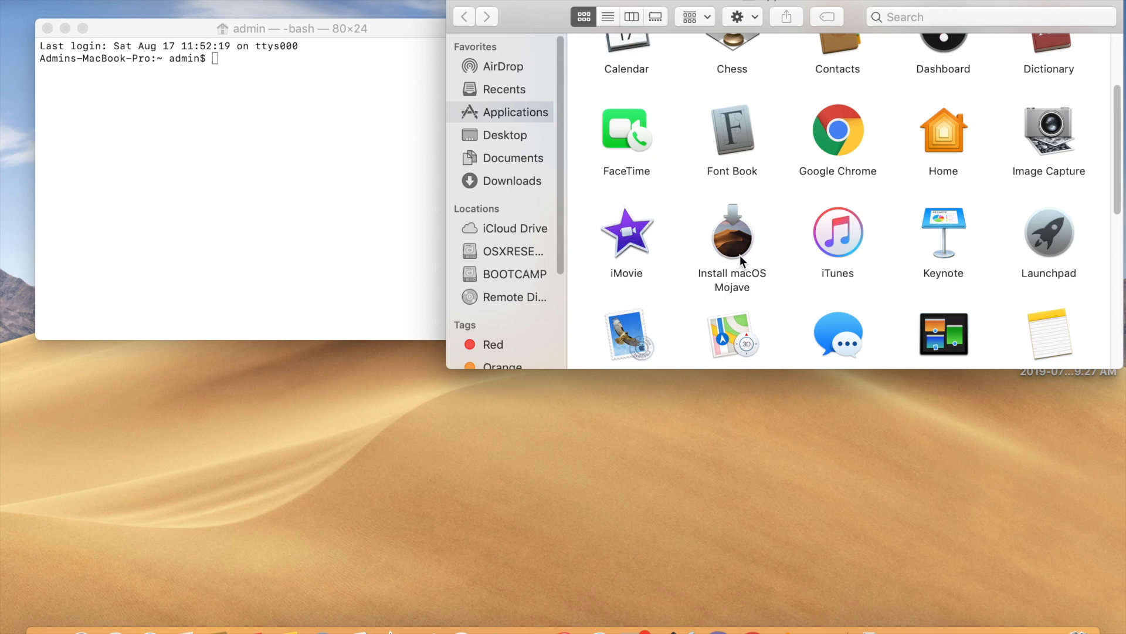
pyautogui.click(216, 72)
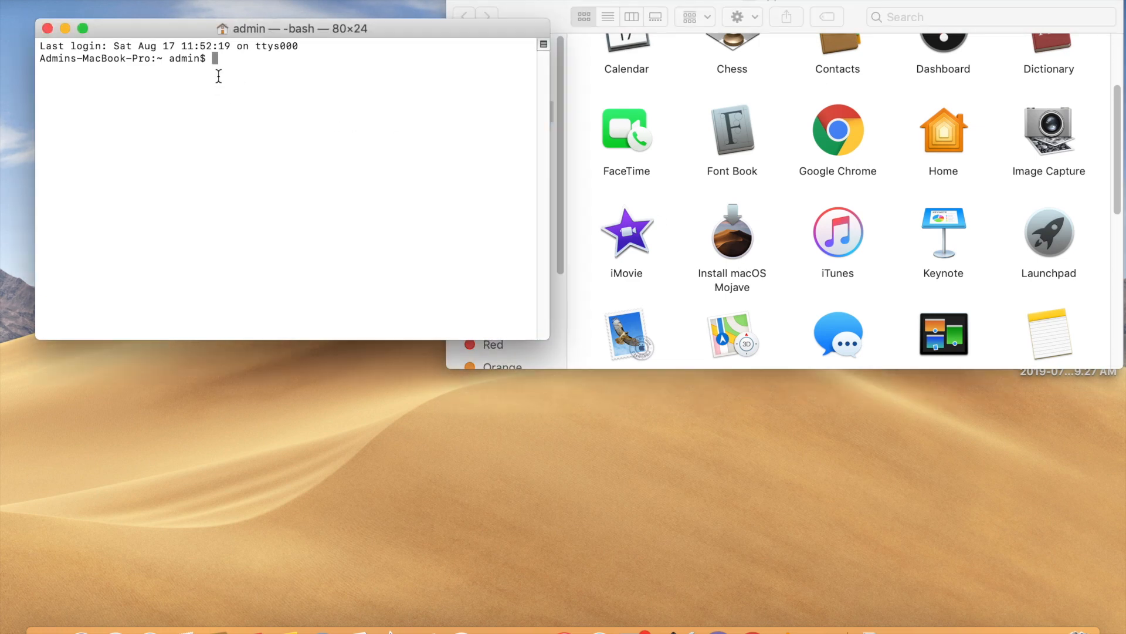
pyautogui.write('sudo')
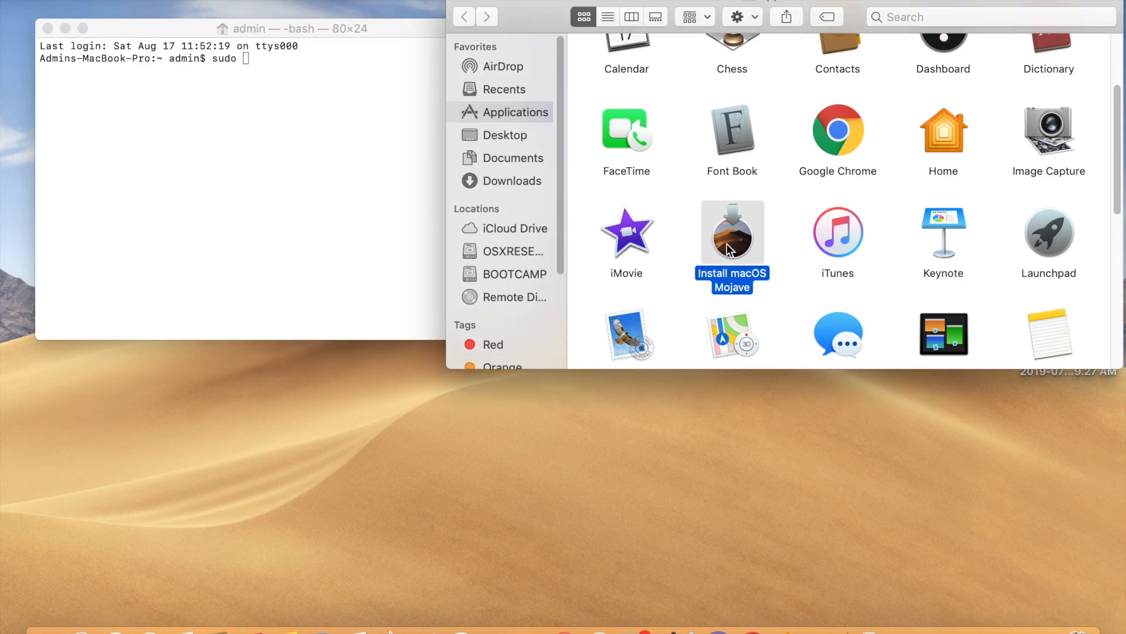
# Step: Insert the createinstallmedia path from the Mojave installer's Contents/Resources into the command
pyautogui.rightClick(731, 231)
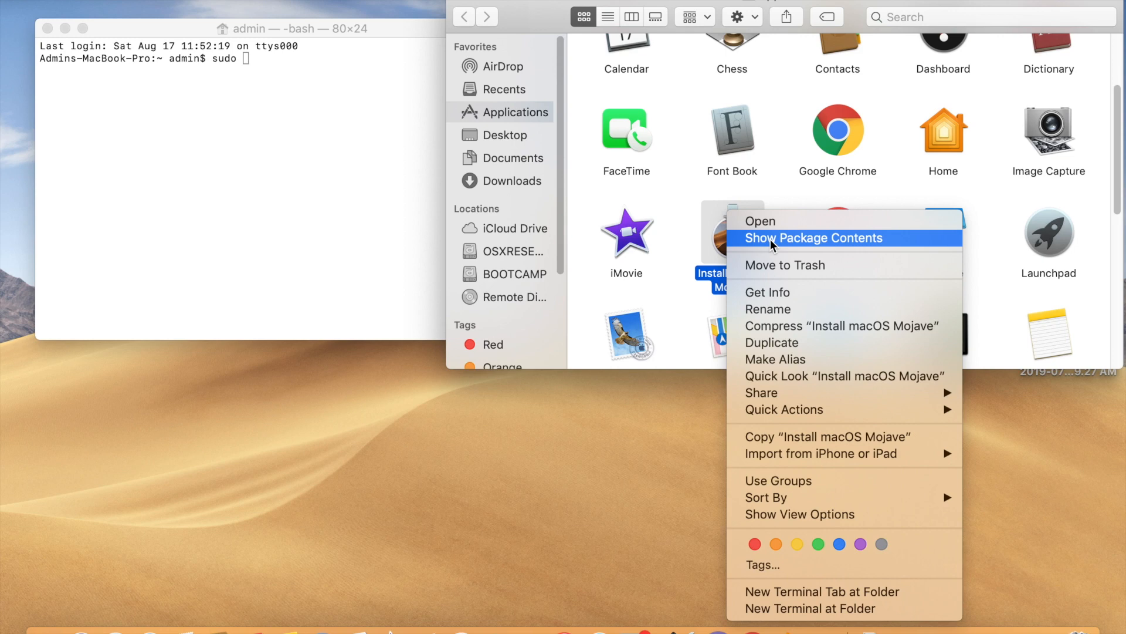
pyautogui.click(813, 238)
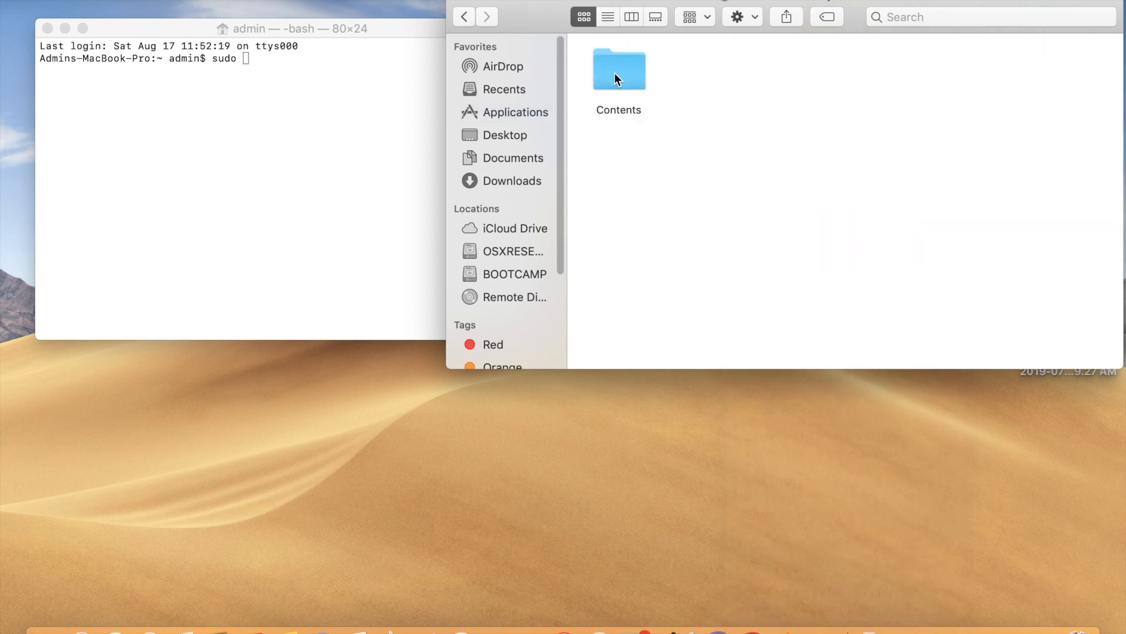
pyautogui.doubleClick(619, 70)
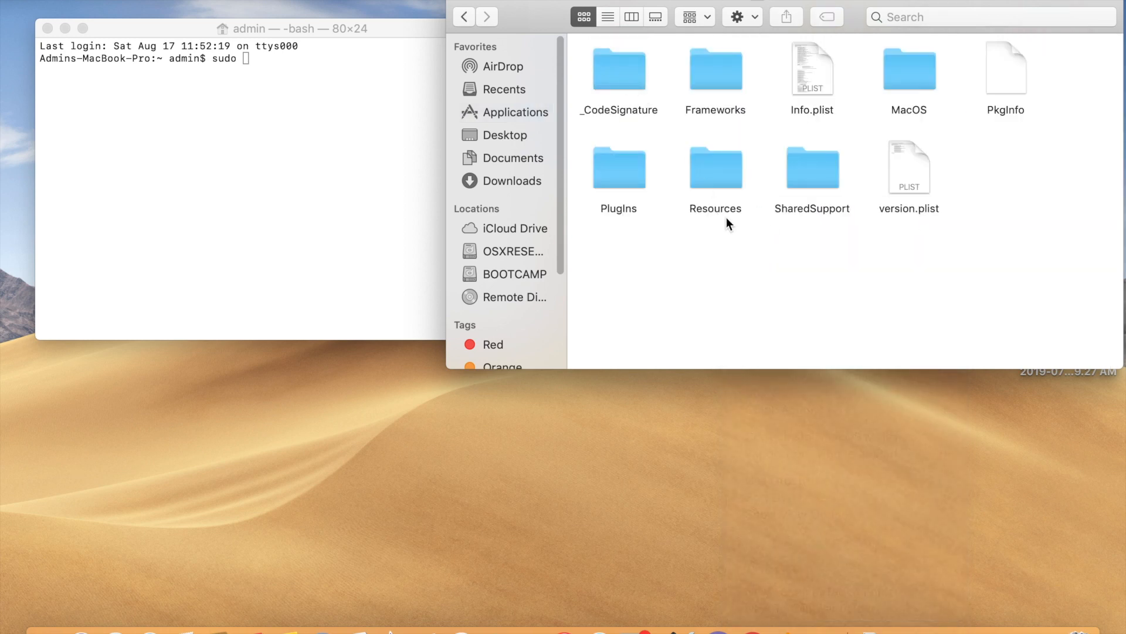
pyautogui.doubleClick(716, 168)
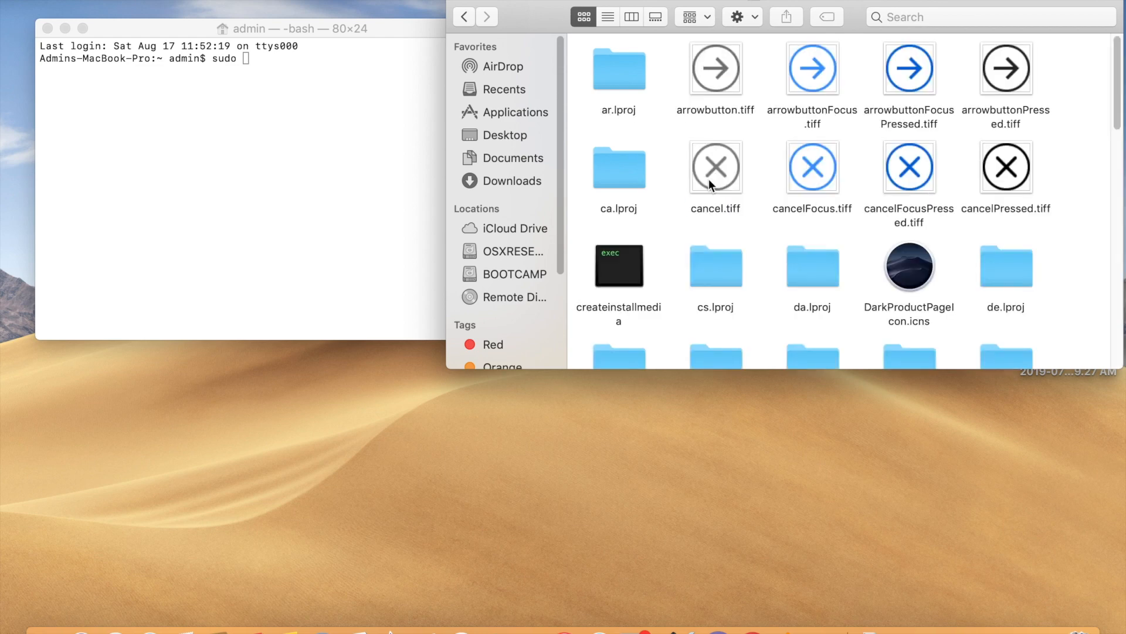
pyautogui.moveTo(616, 284)
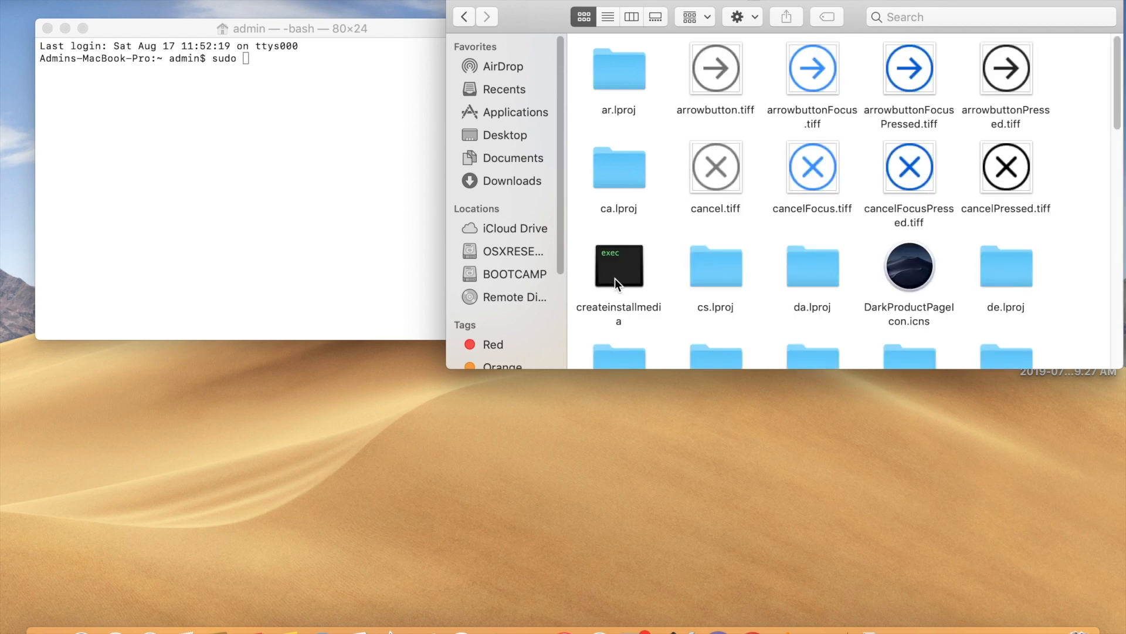
pyautogui.click(619, 266)
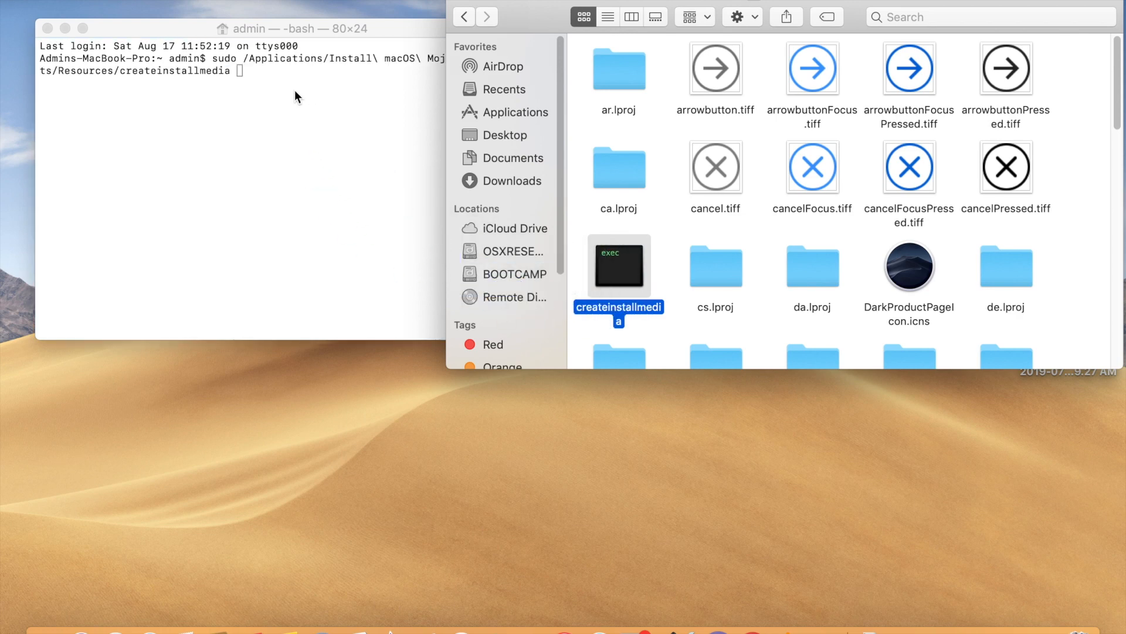
# Step: Add the --volume option after the createinstallmedia path
pyautogui.click(288, 79)
pyautogui.write(' --')
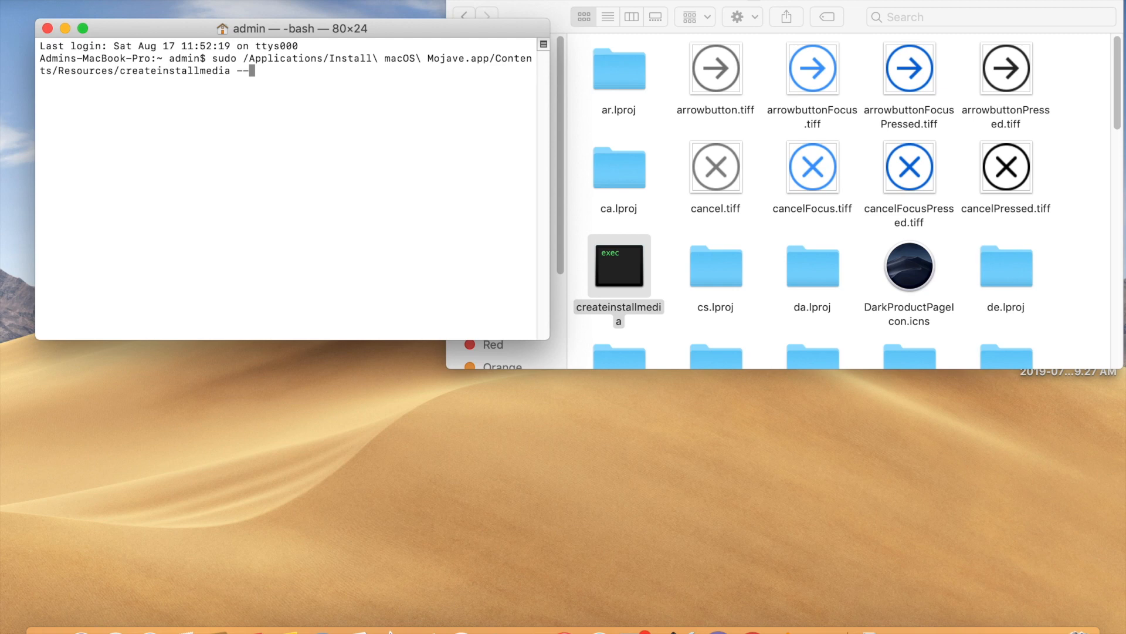
pyautogui.moveTo(345, 105)
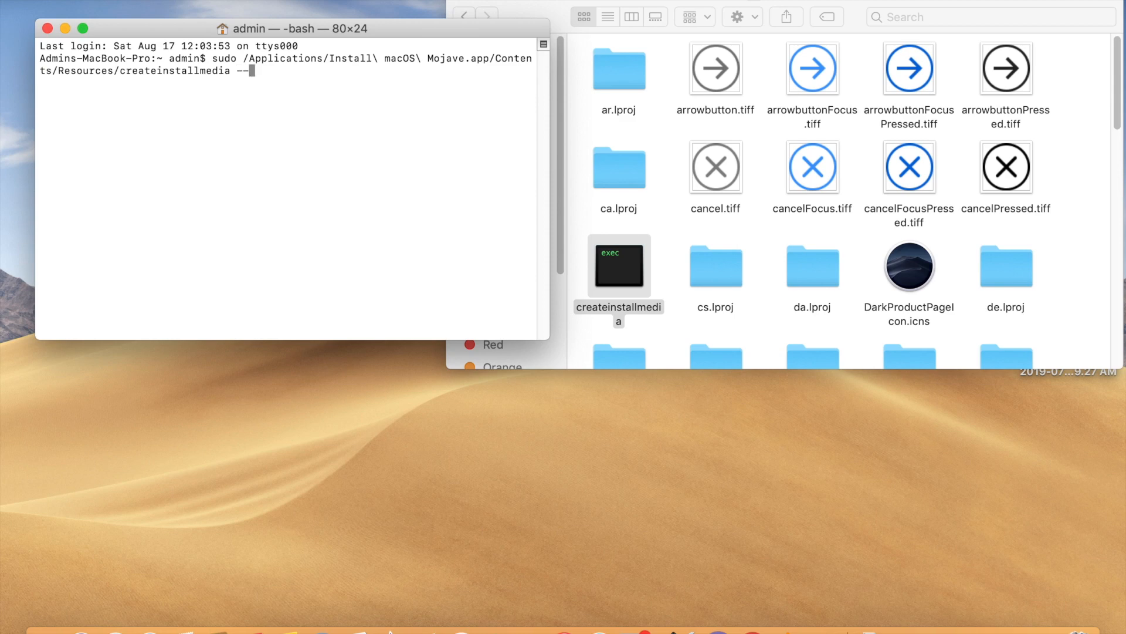
pyautogui.write('vl')
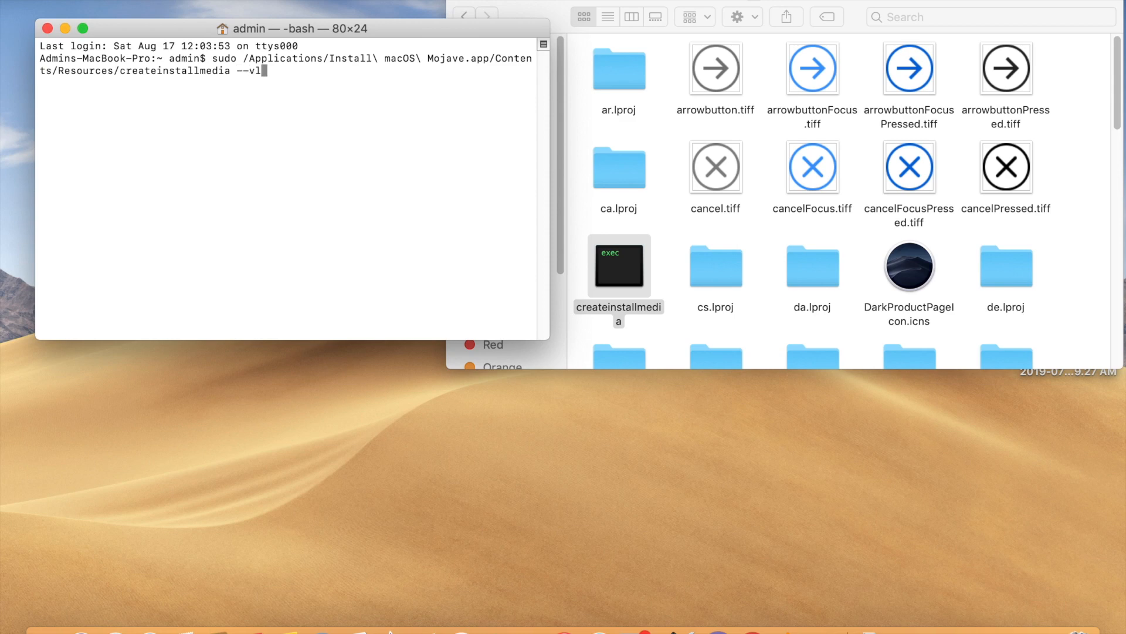
pyautogui.write('olum')
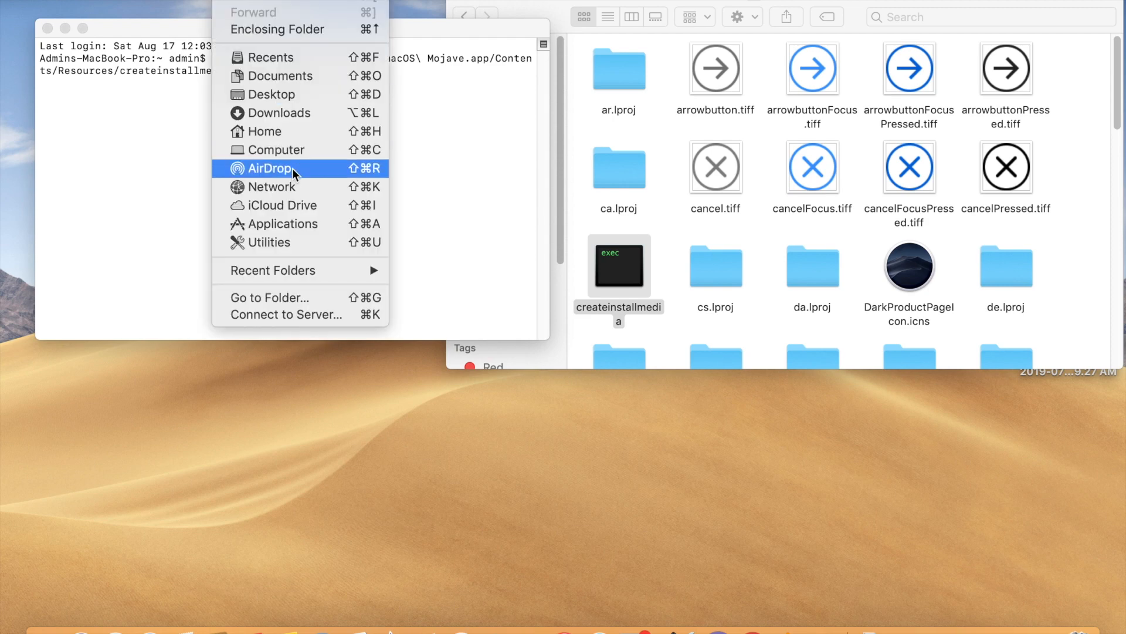
# Step: Set the target volume to /Volumes/WININSTALL from the Computer view
pyautogui.click(275, 149)
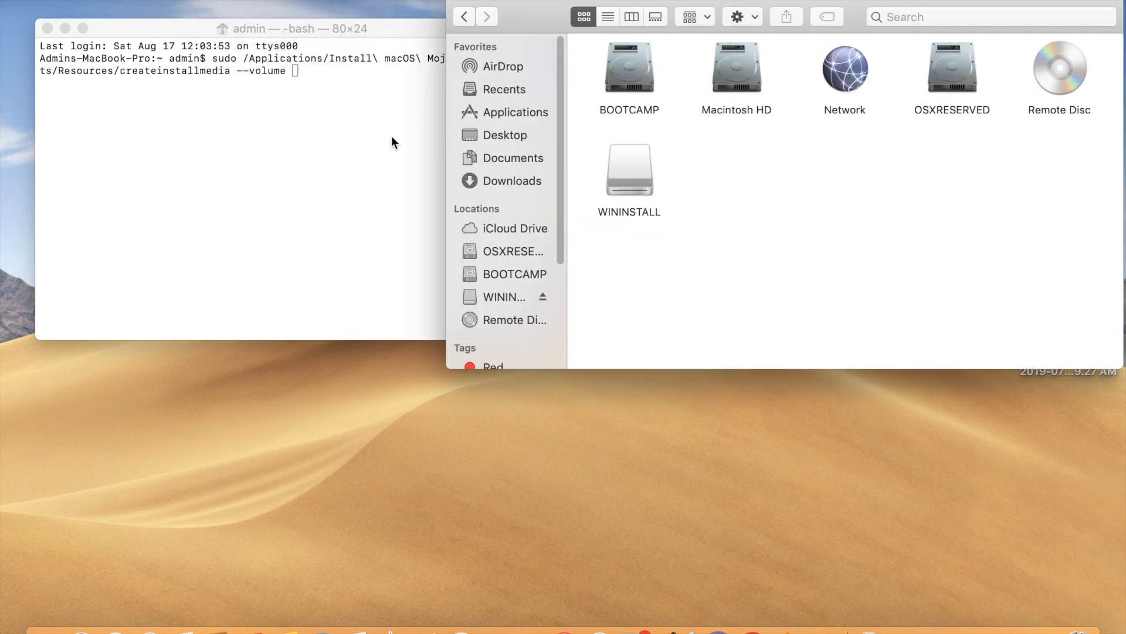
pyautogui.click(629, 170)
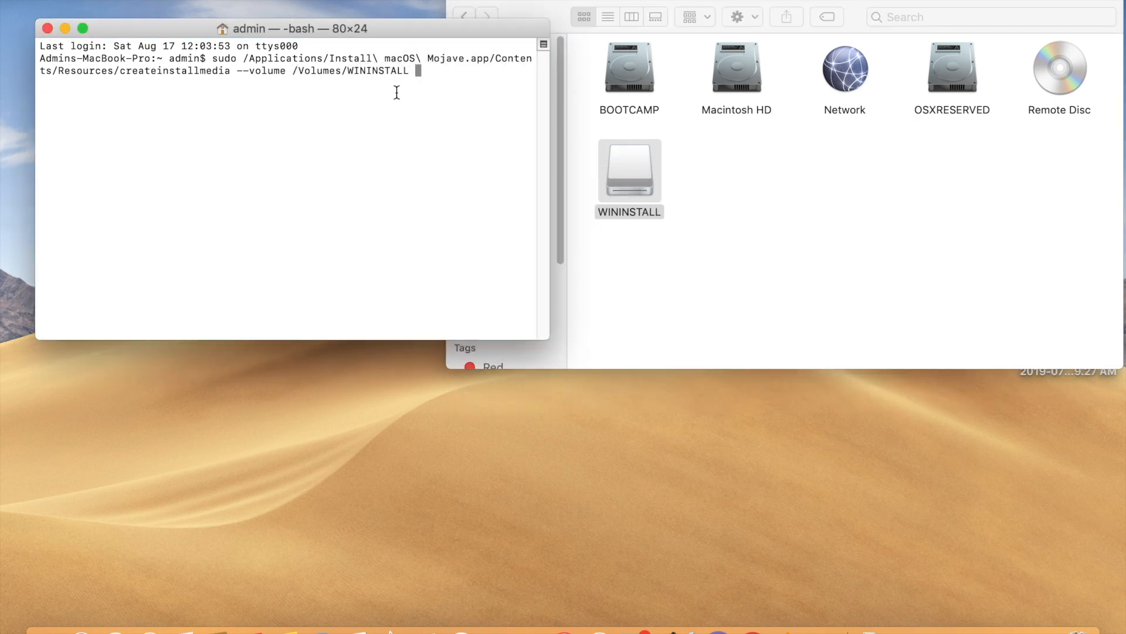
pyautogui.moveTo(431, 91)
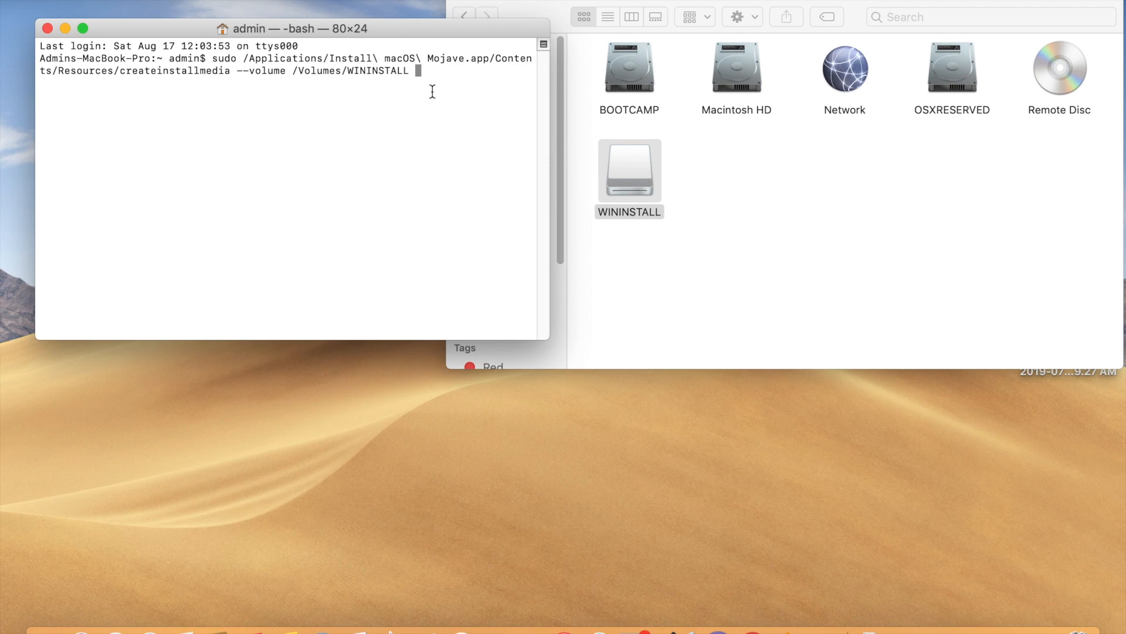
# Step: Run createinstallmedia with the admin password to erase WININSTALL and build the installer
pyautogui.press('Return')
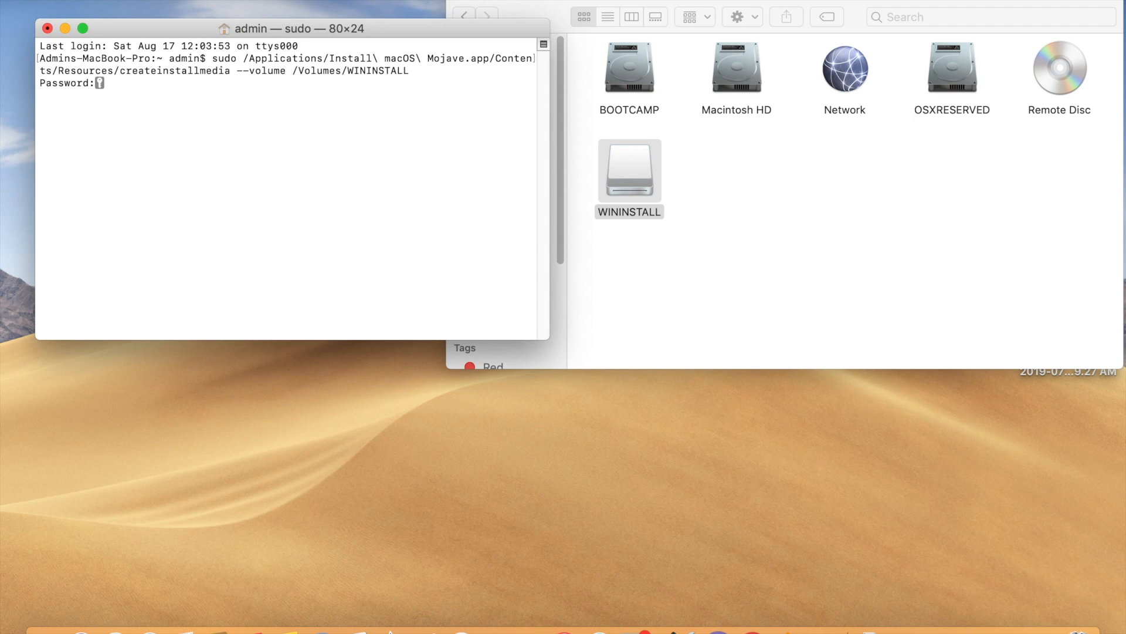
pyautogui.press('Return')
pyautogui.write('y')
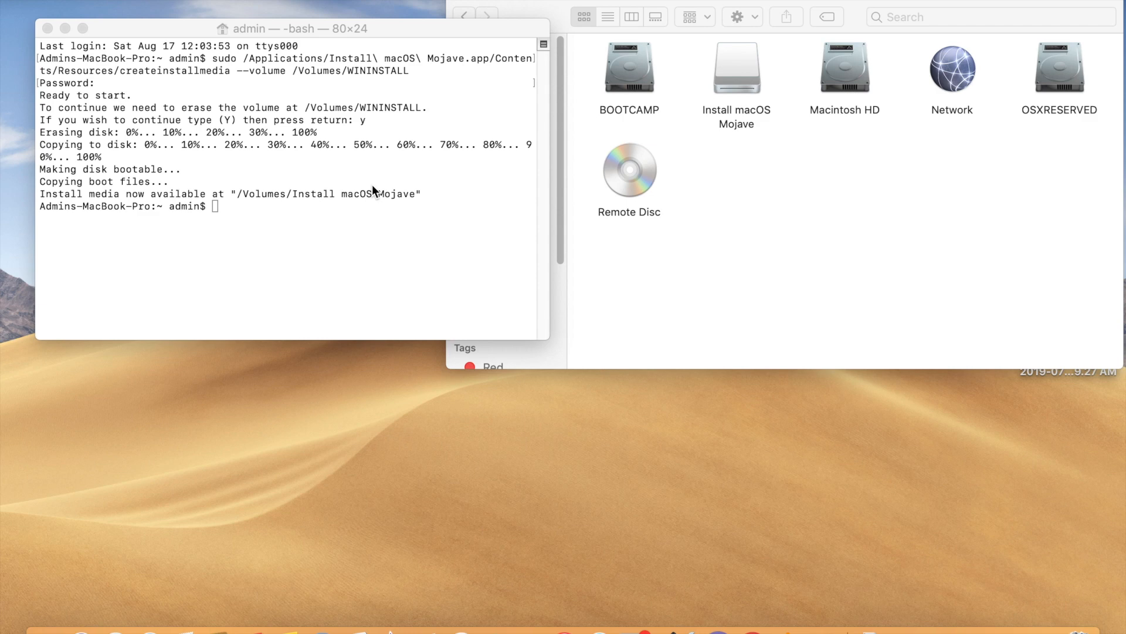
pyautogui.click(735, 68)
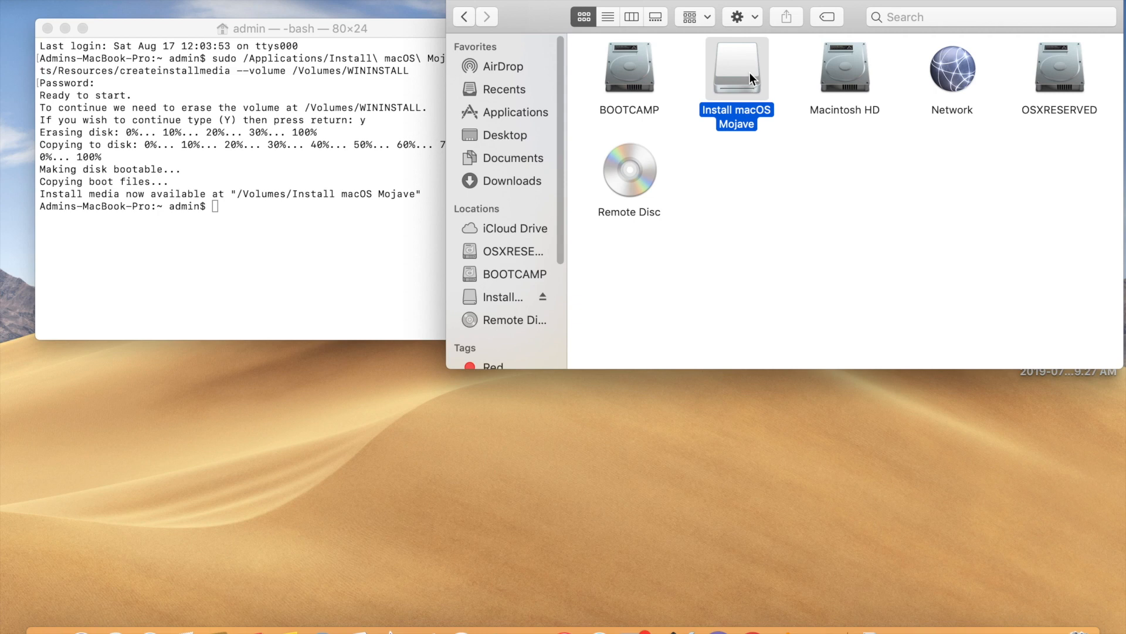
pyautogui.moveTo(737, 94)
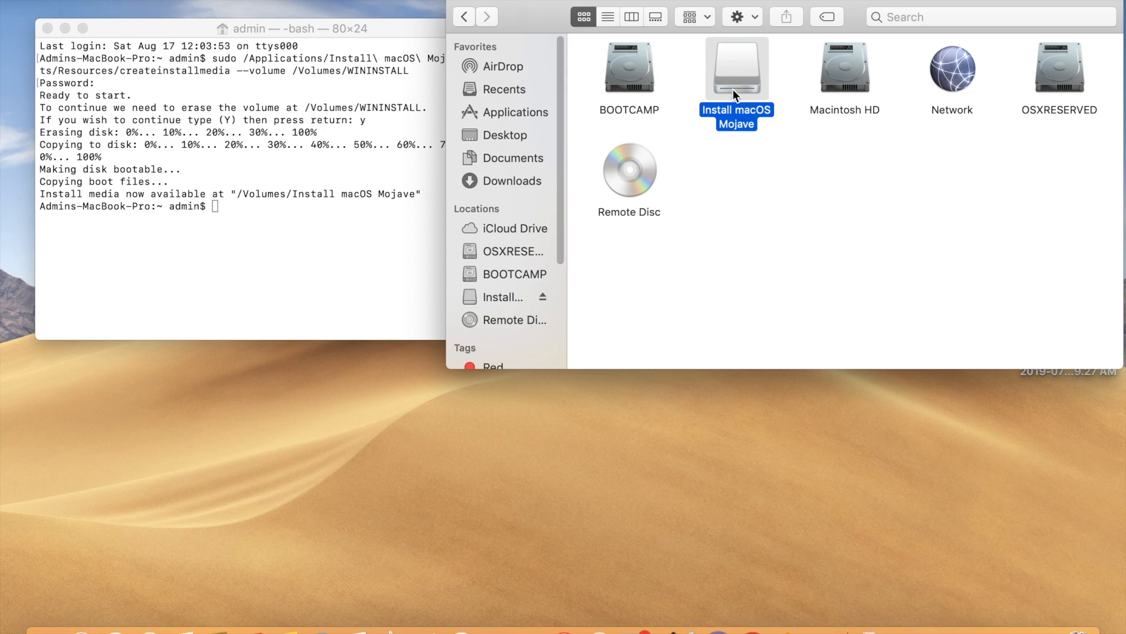